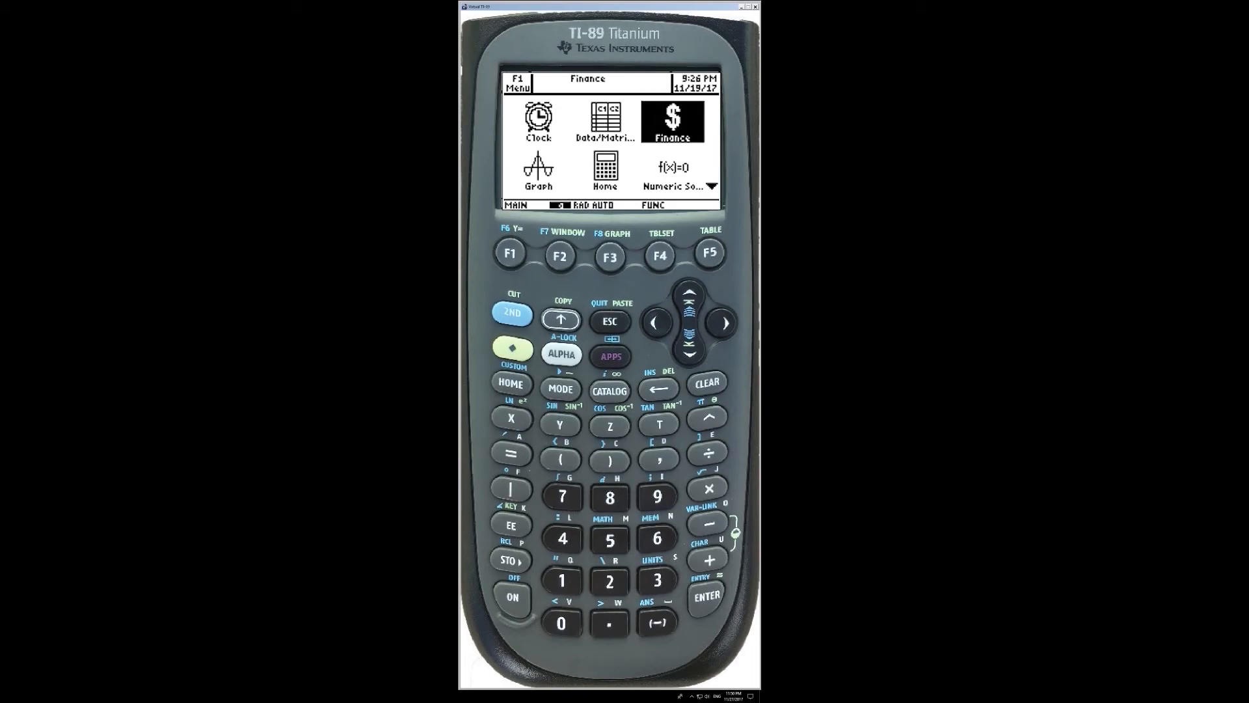
Step: Launch the Finance app from the Apps desktop into its TVM Solver
click(672, 121)
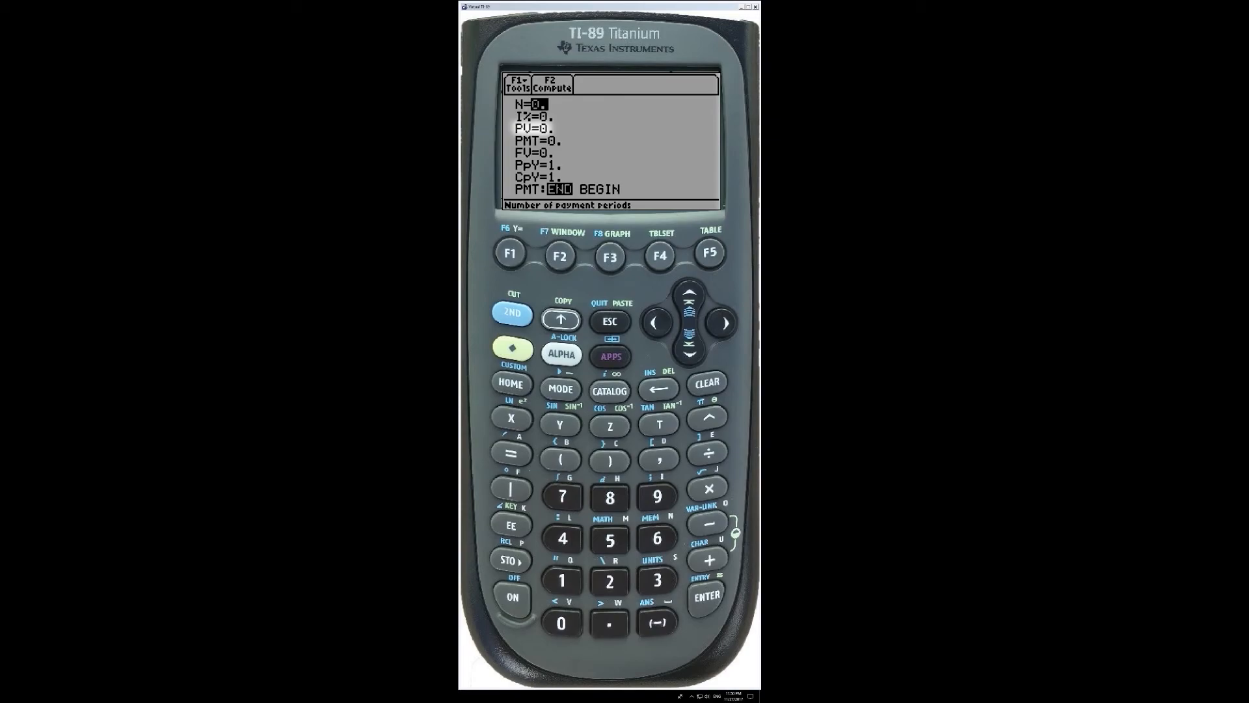
key(down)
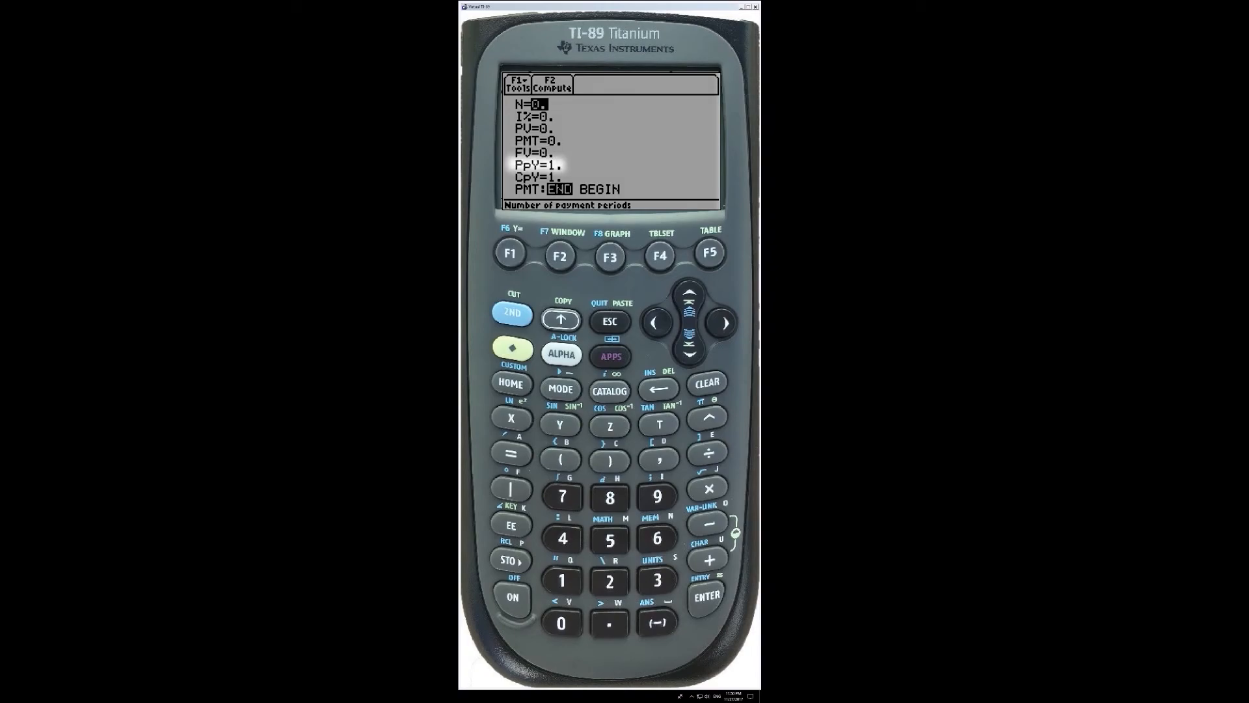
key(down)
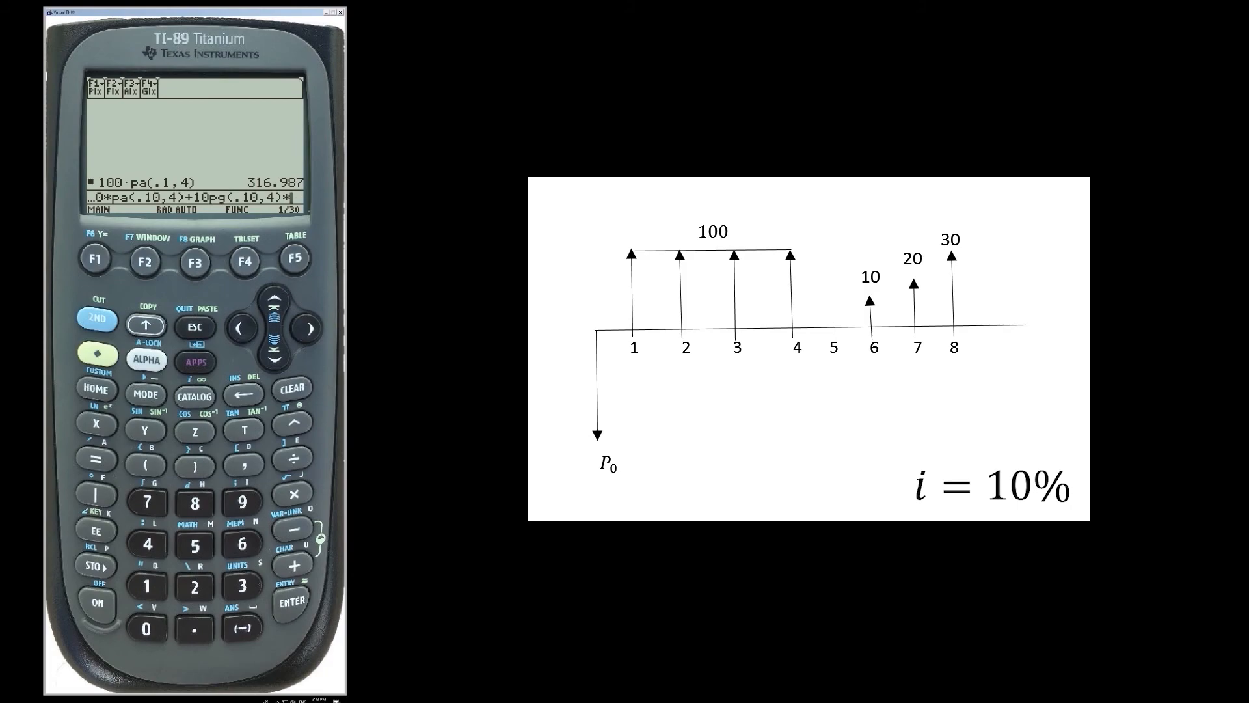
Step: Enter 100*pa(.10,4)+10pg(.10,4)*pf(.10,4) on the Home screen, evaluating to 346.89
click(111, 86)
text(pf(.10,4))
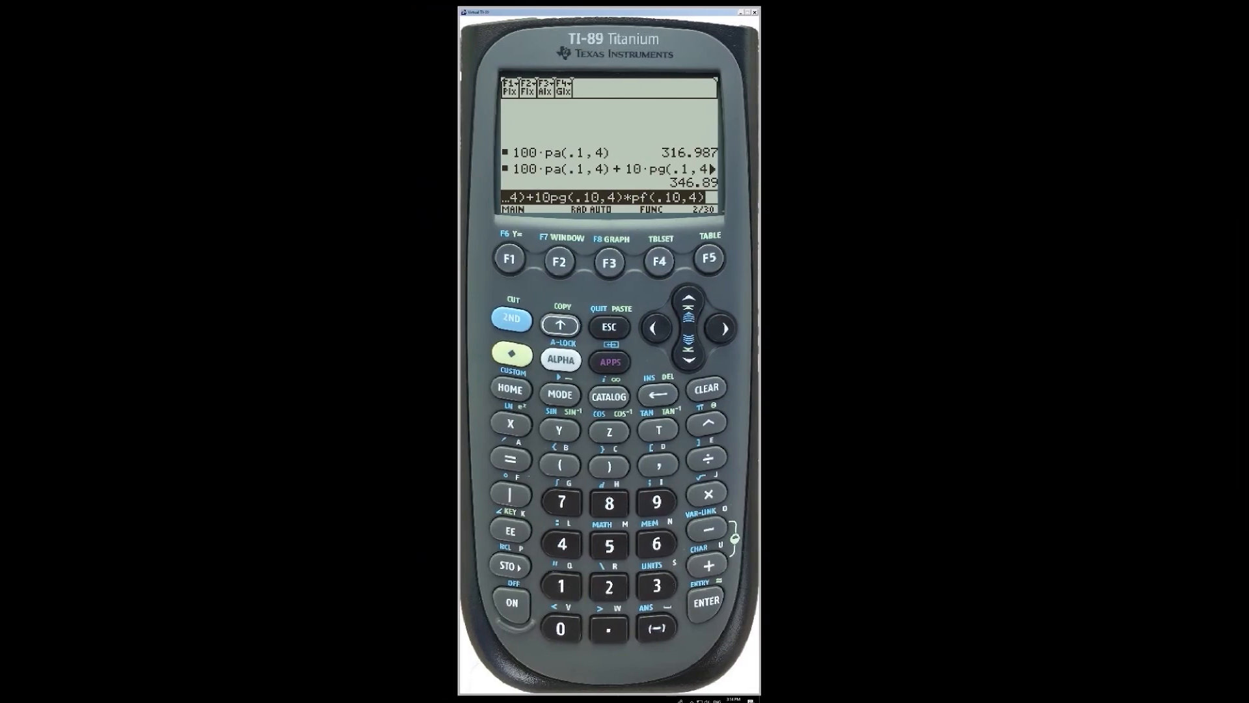
Step: Start a new Function named pf in the Program Editor for the (P|F,i,n) factor
click(510, 319)
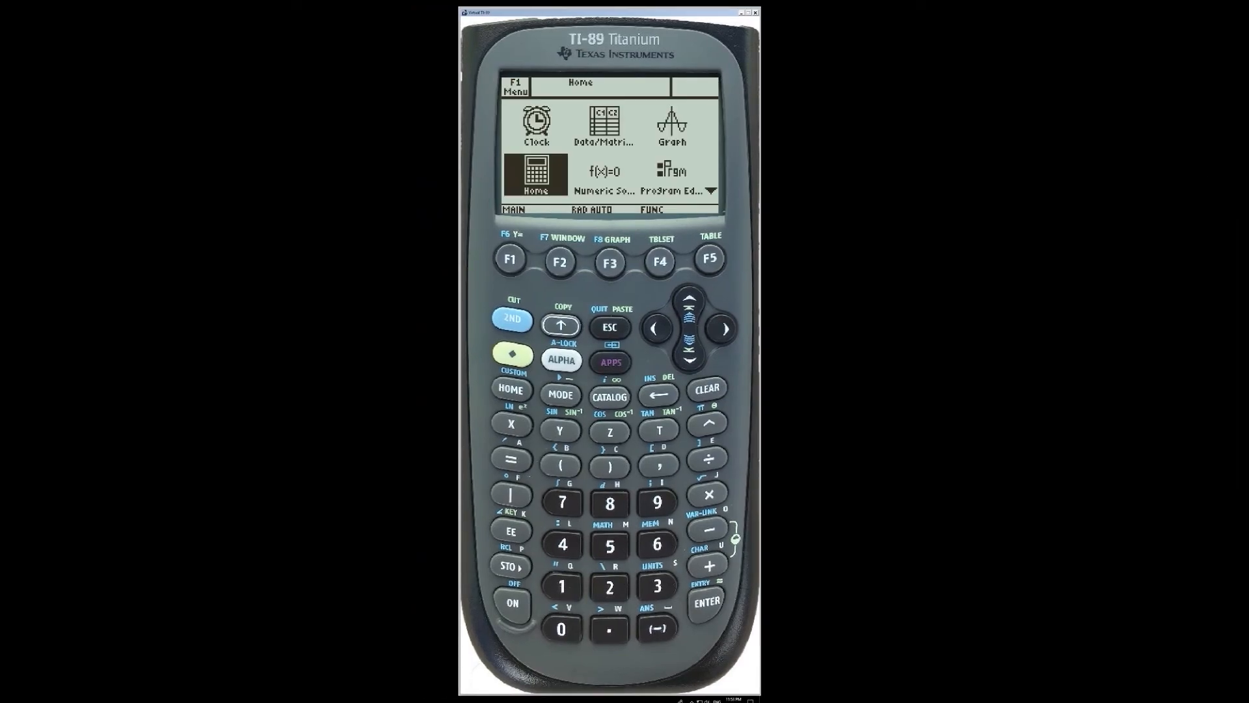
click(672, 172)
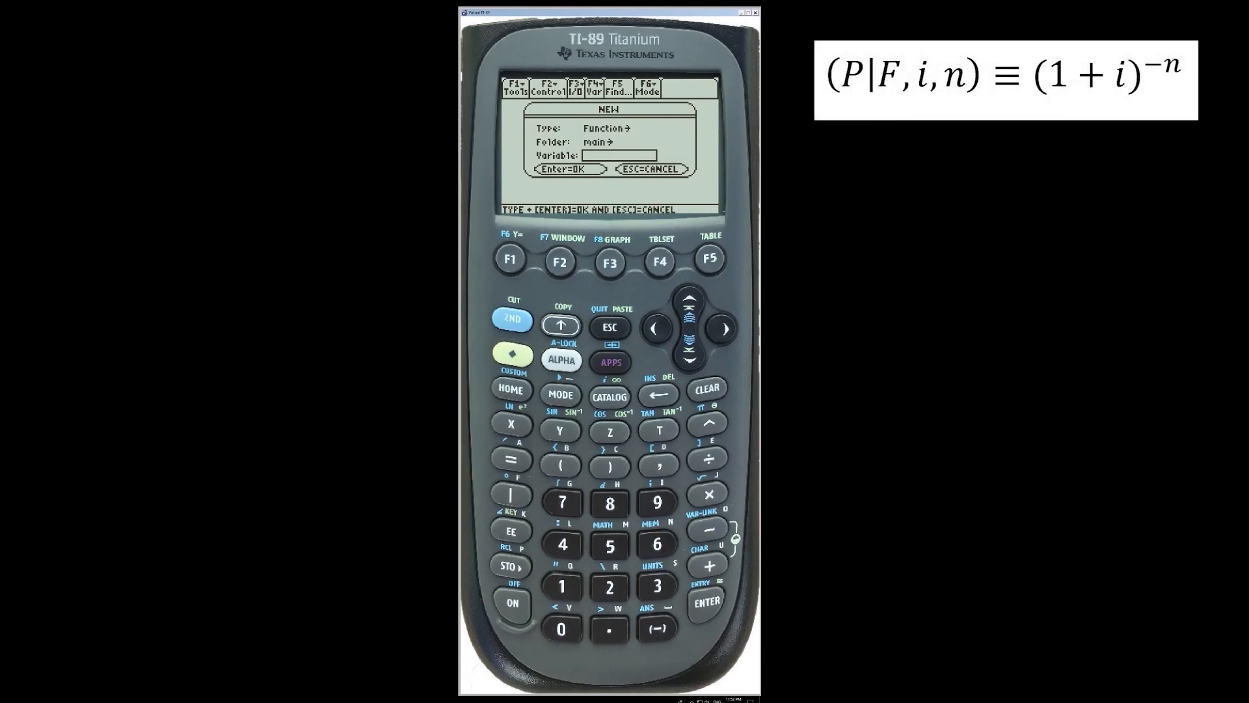
text(pf)
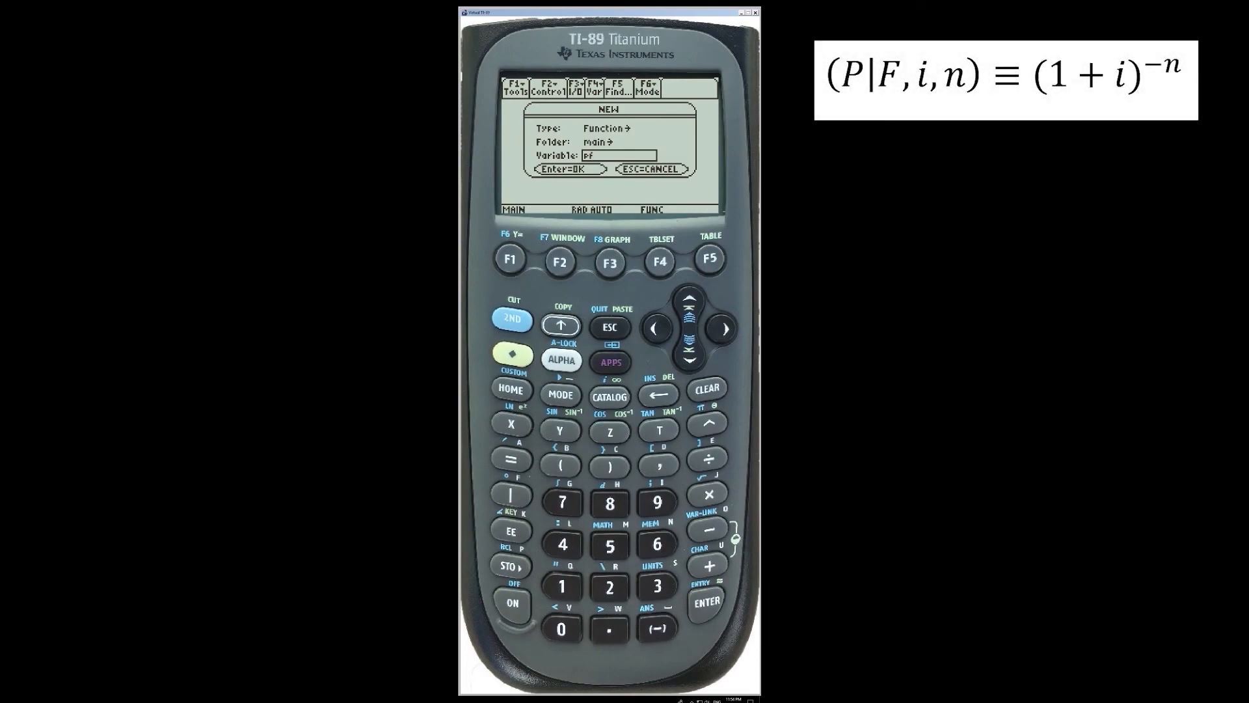
key(Enter)
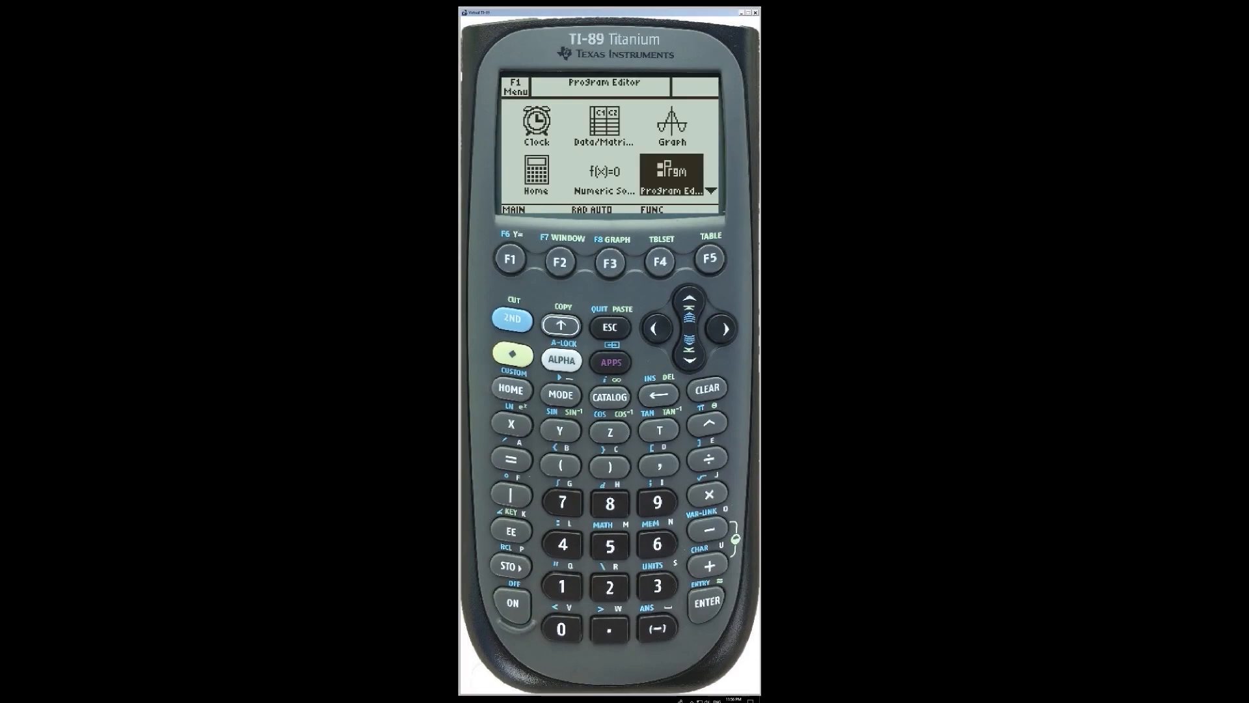
Step: Start a new Program named economy in the main folder via the Program Editor
click(671, 171)
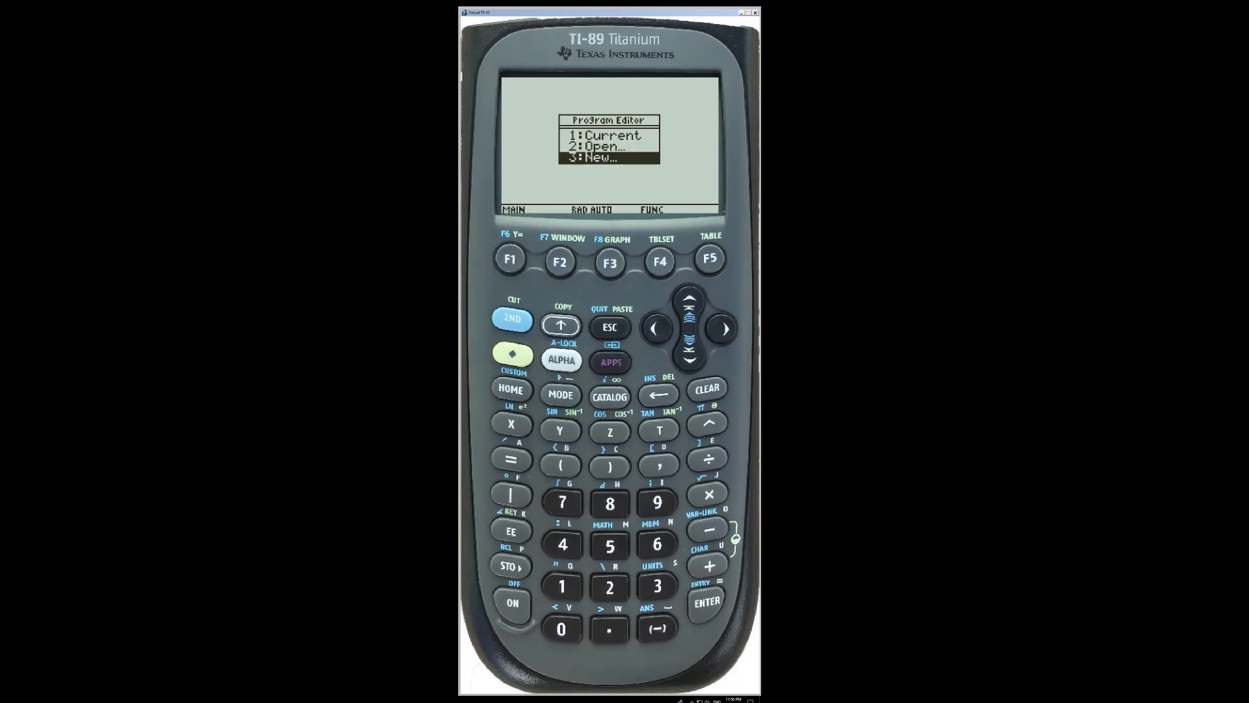
key(enter)
text(econom)
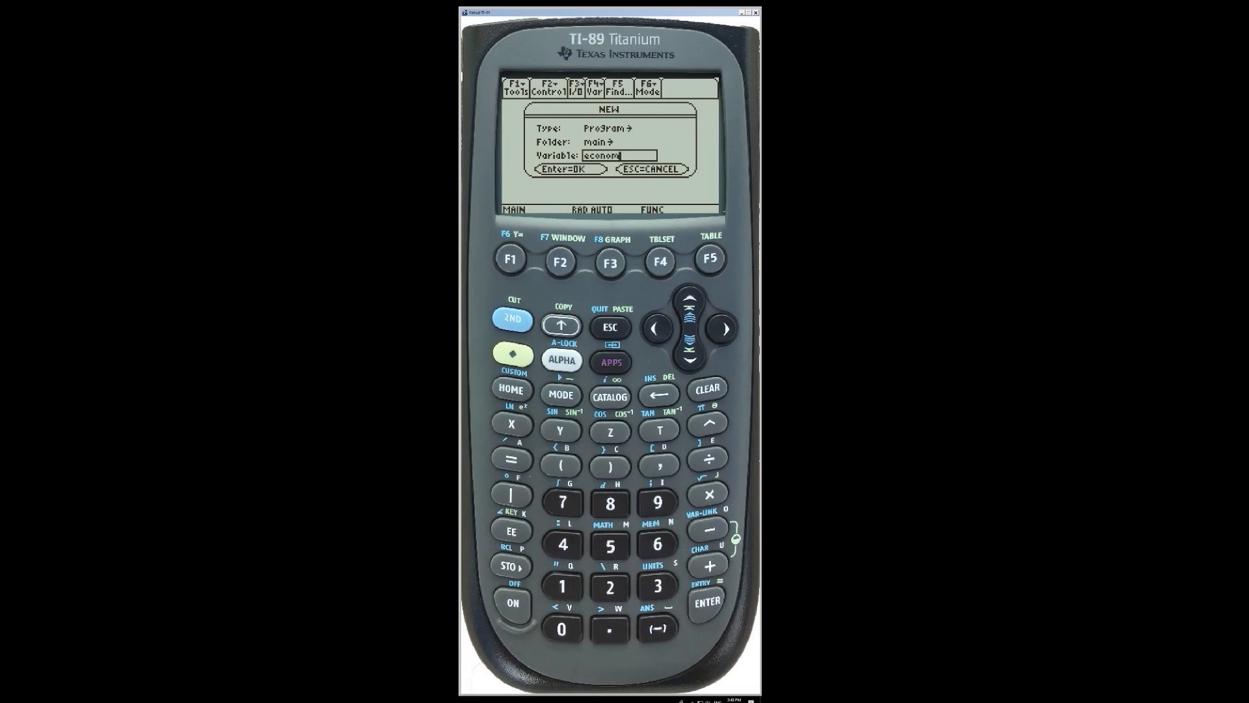
text(y)
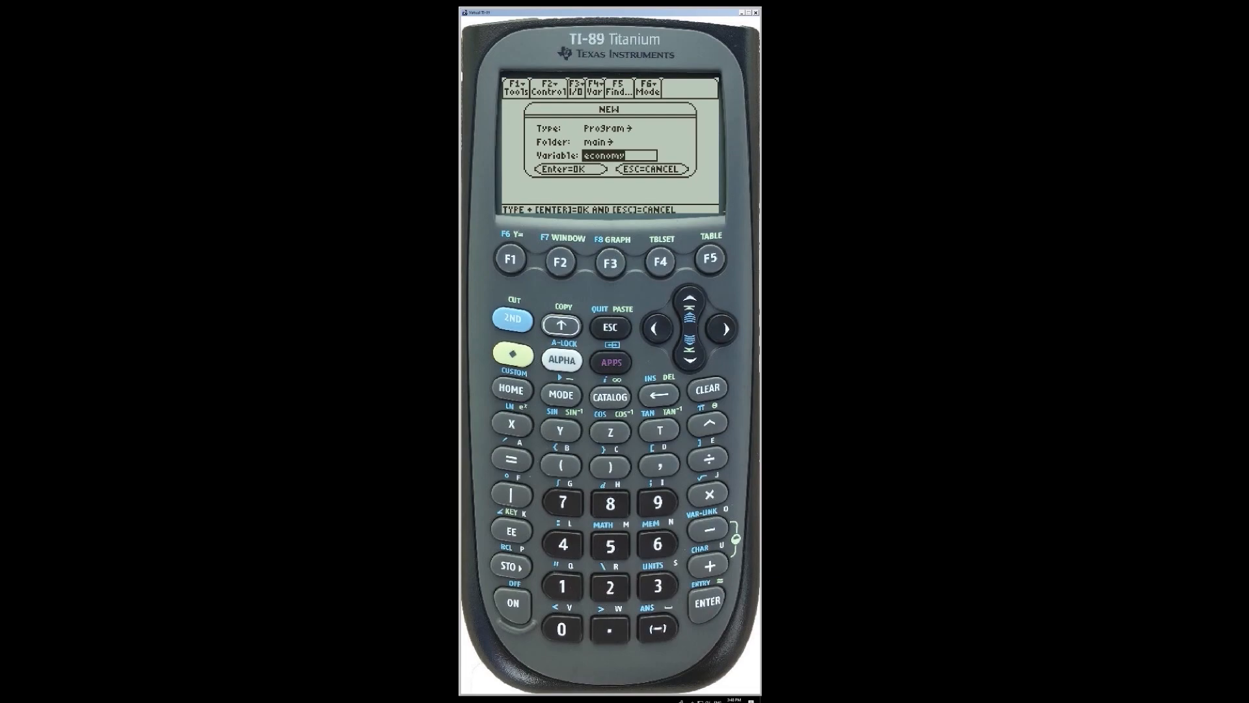
key(Enter)
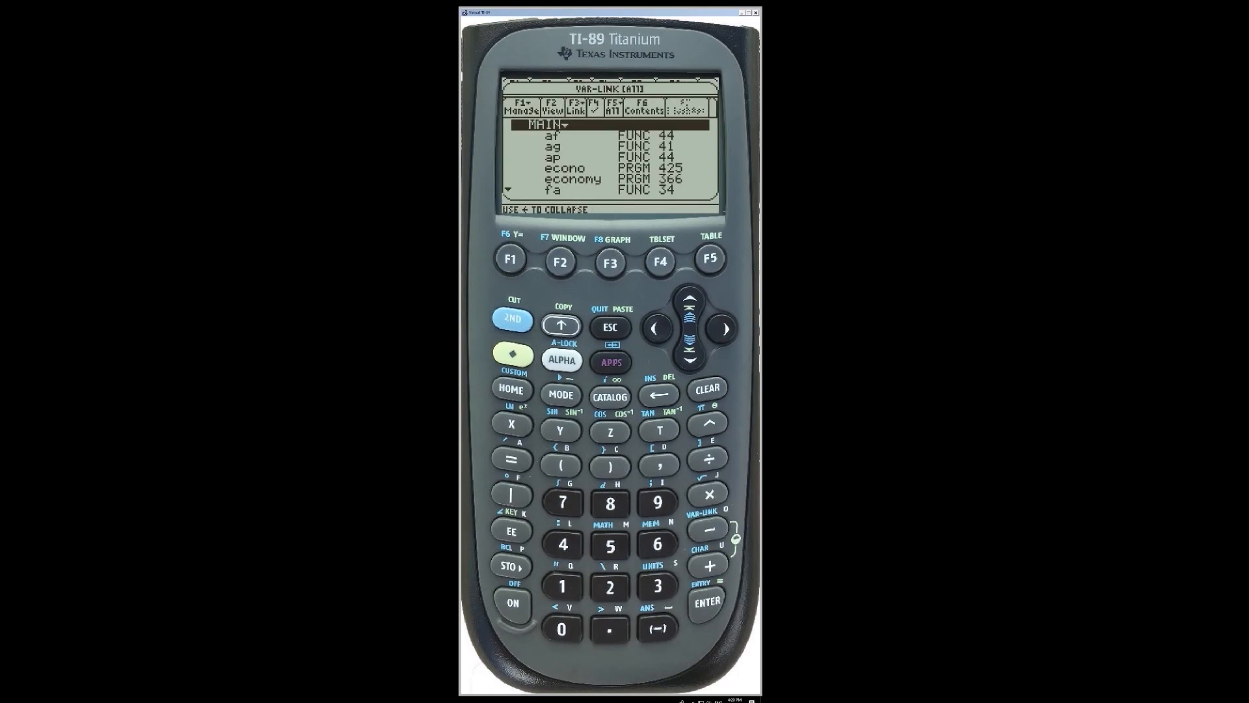
Step: Paste economy() from VAR-LINK, run it to Done, and enable the 2nd CUSTOM menu
click(705, 601)
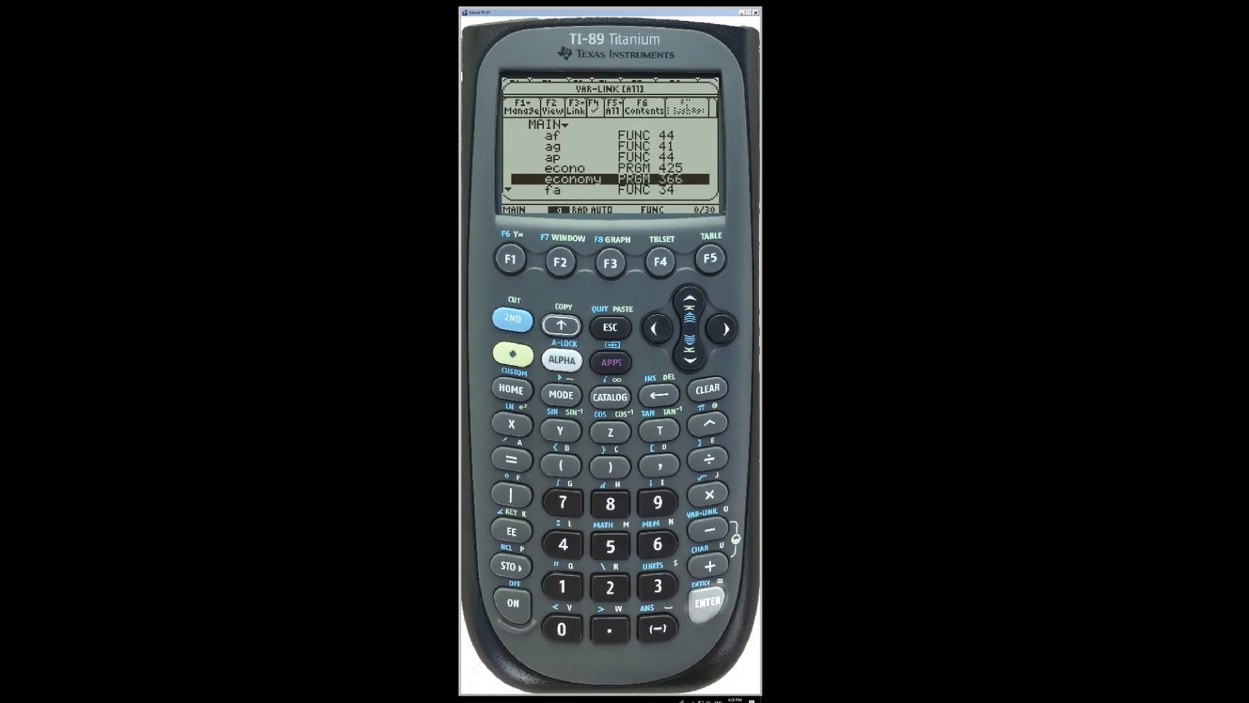
click(705, 601)
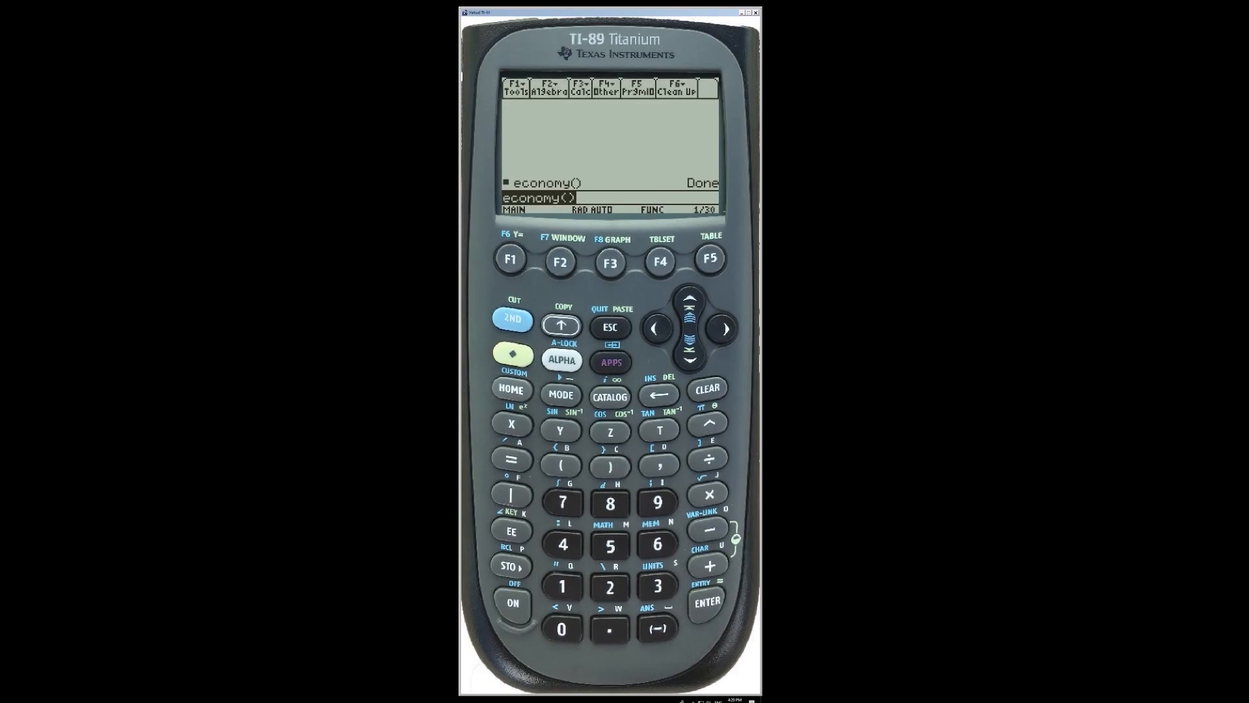
click(511, 319)
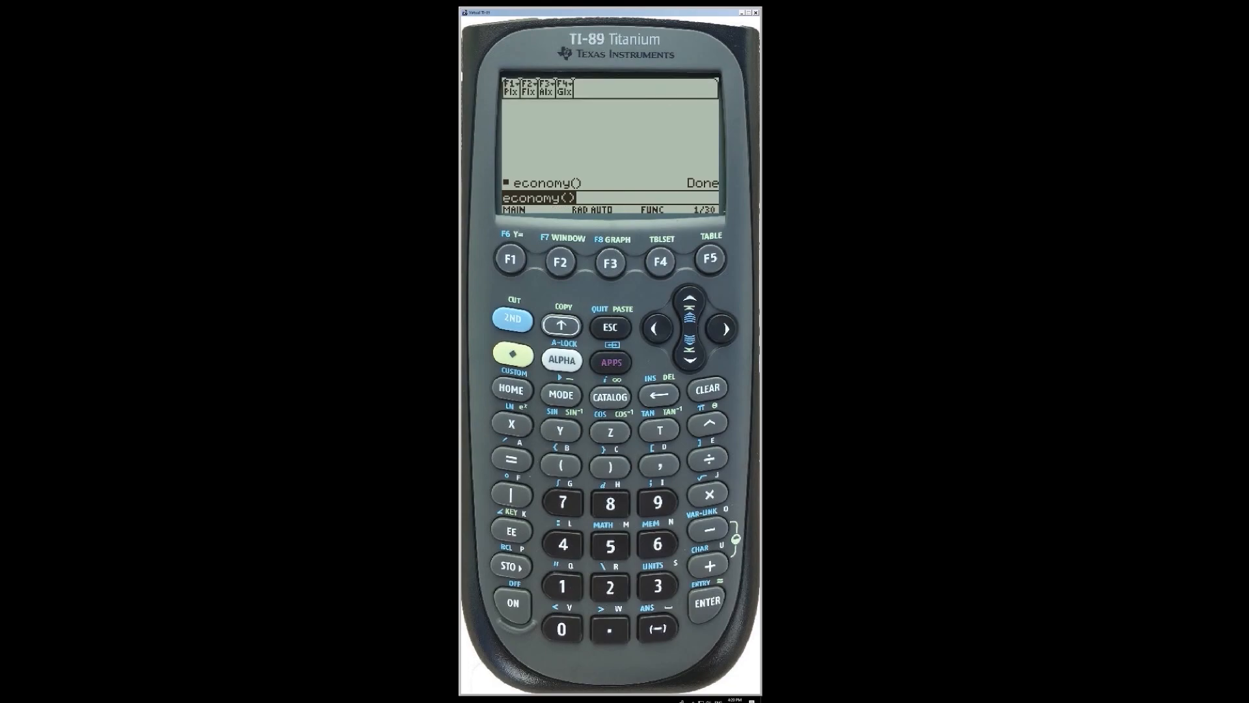
click(510, 319)
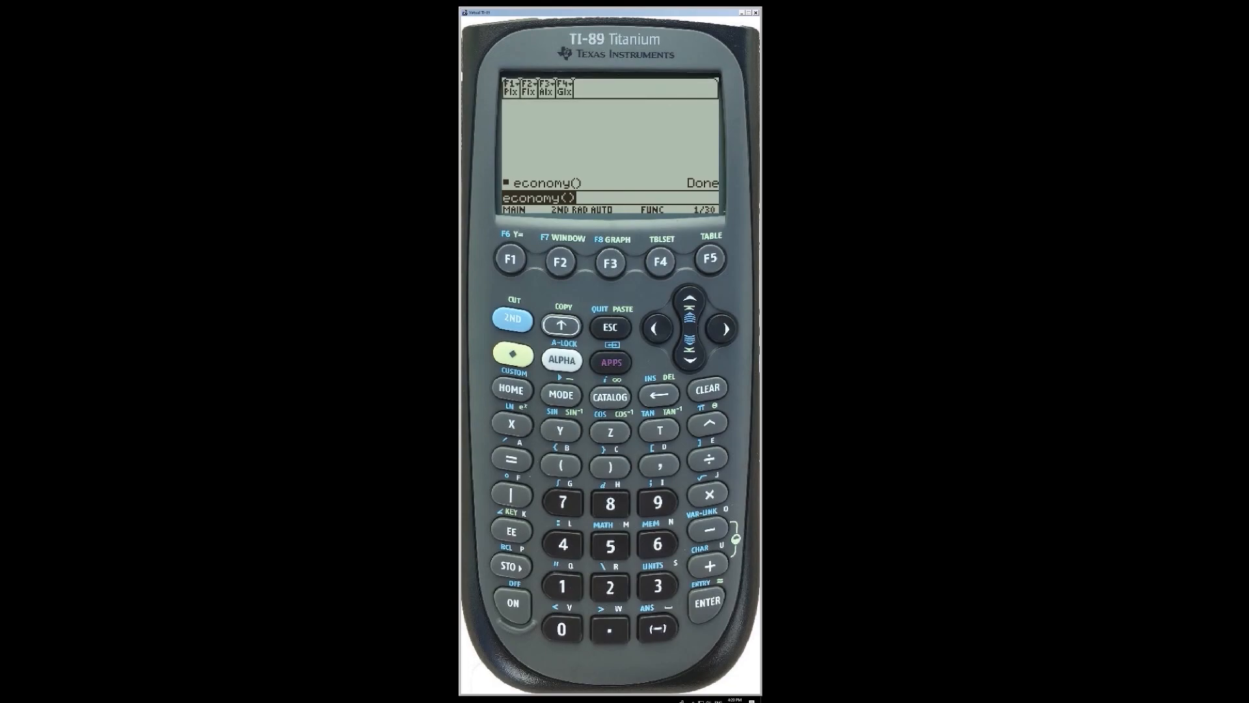